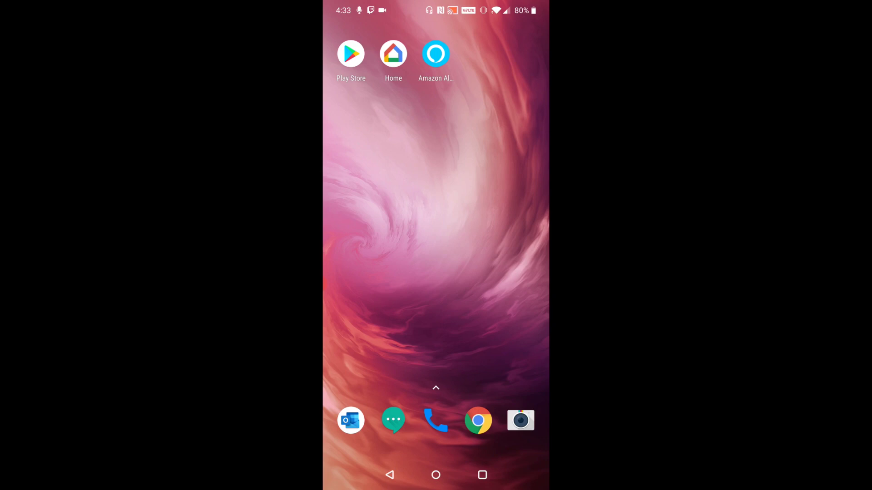
# - Launch Google Home and go to the Living room display's page from the home overview
pyautogui.click(393, 54)
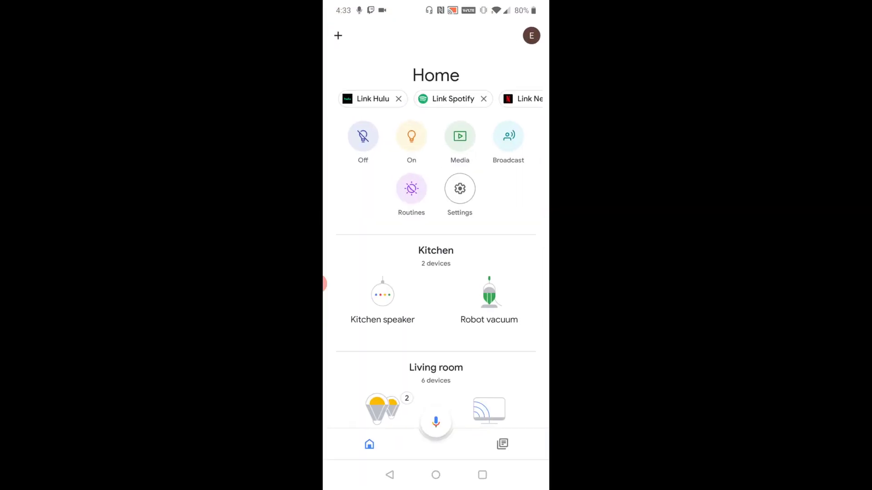
pyautogui.scroll(-3)
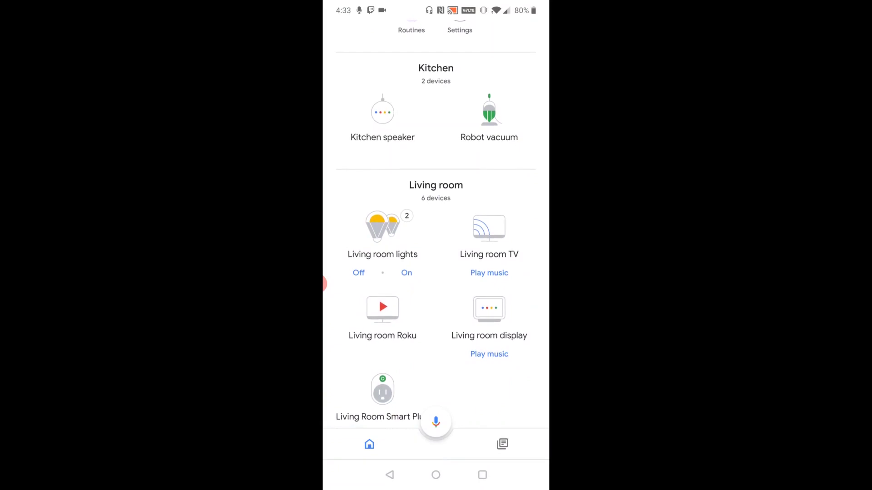
pyautogui.scroll(-3)
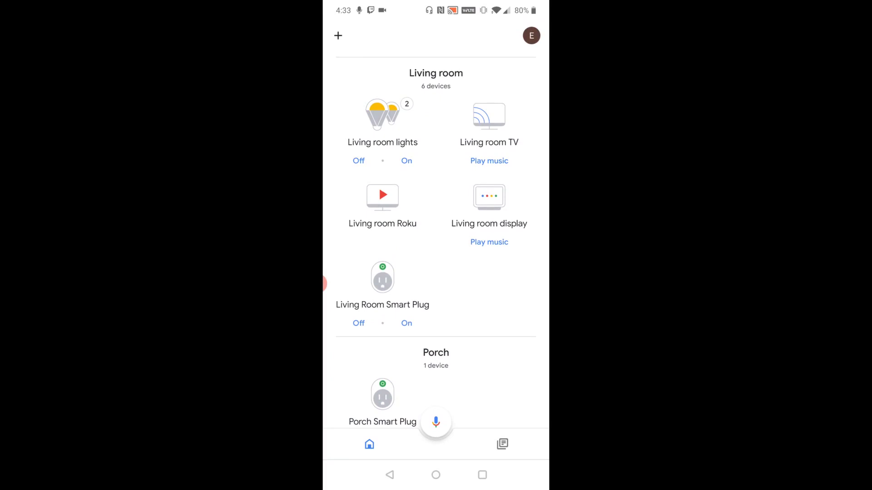
pyautogui.click(489, 209)
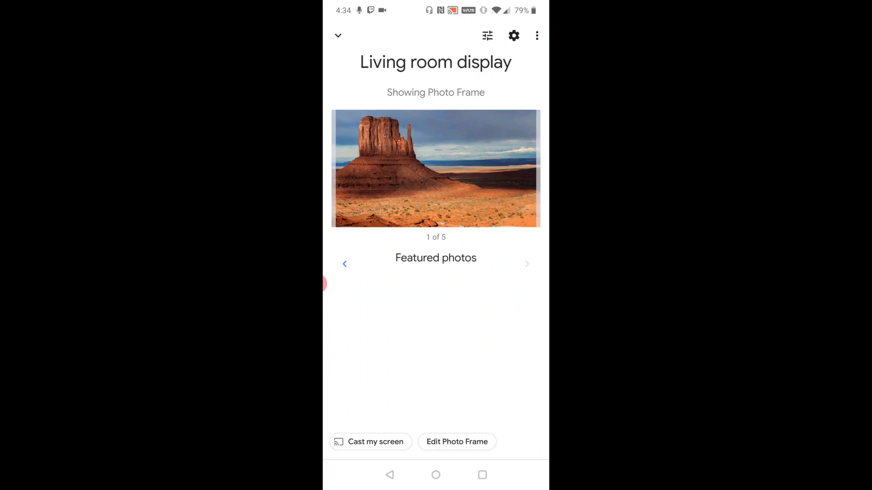
pyautogui.moveTo(513, 35)
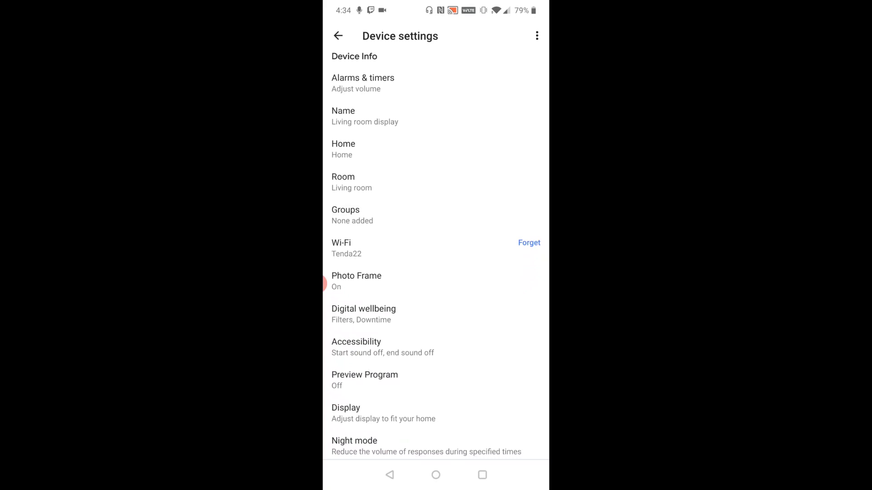
# - Scroll the Living room display's settings down to the Paired Bluetooth devices option
pyautogui.scroll(-3)
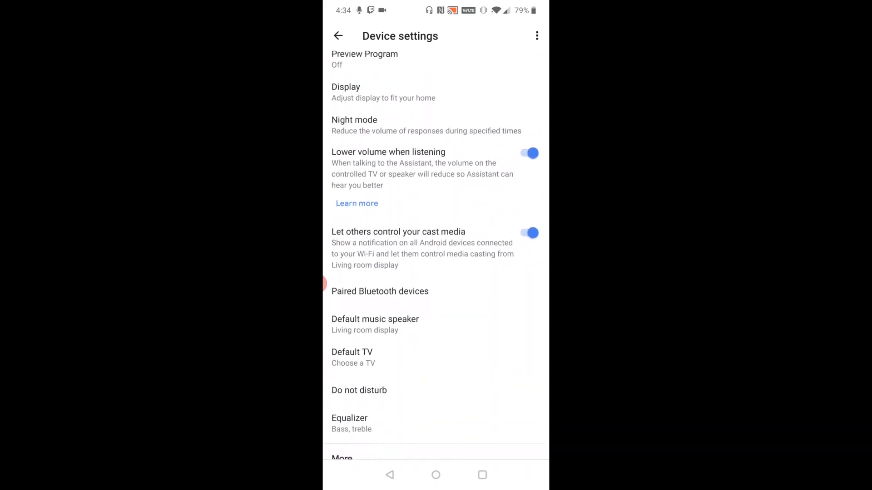
pyautogui.scroll(-3)
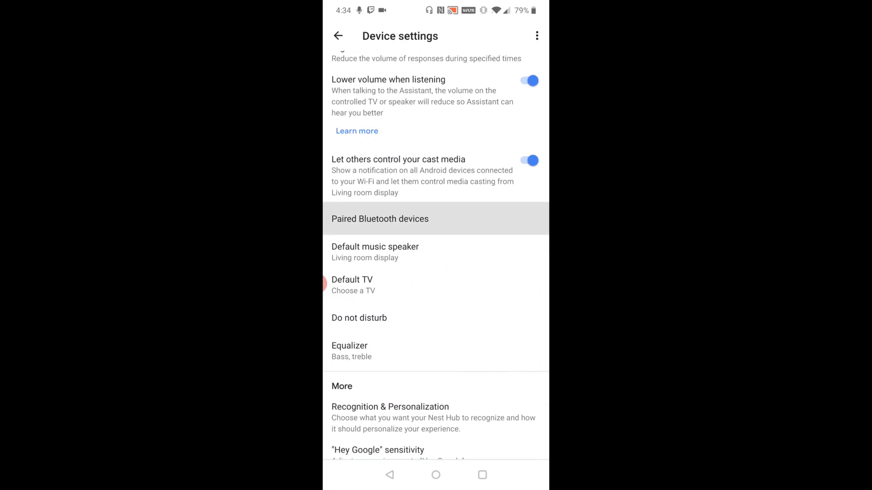
pyautogui.click(380, 218)
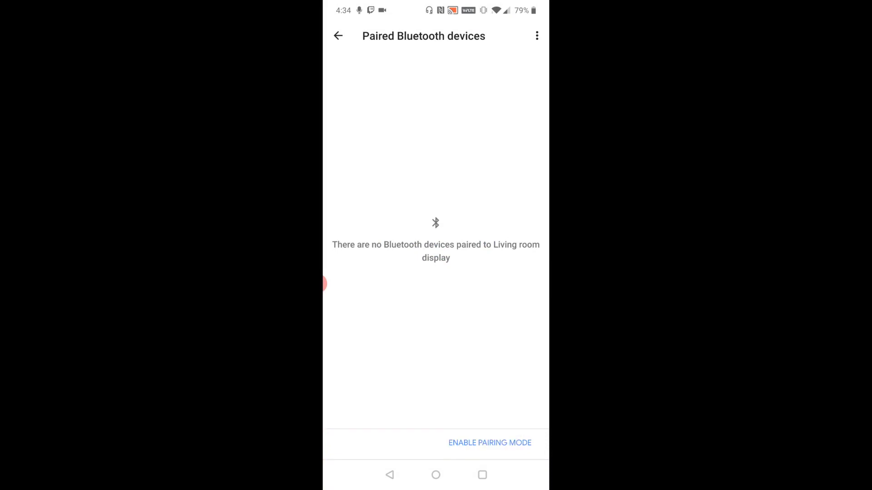
pyautogui.click(337, 35)
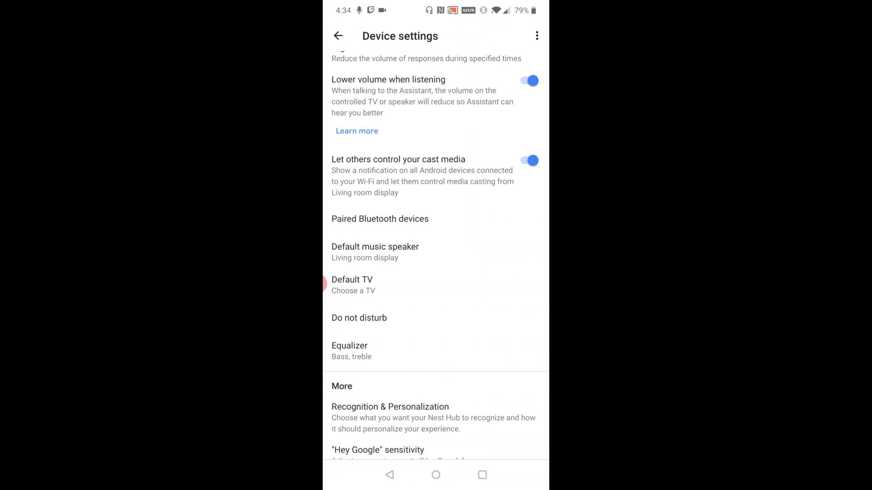
# - Pair the VIZIO SB3621n soundbar and confirm it as the display's default music speaker
pyautogui.click(375, 252)
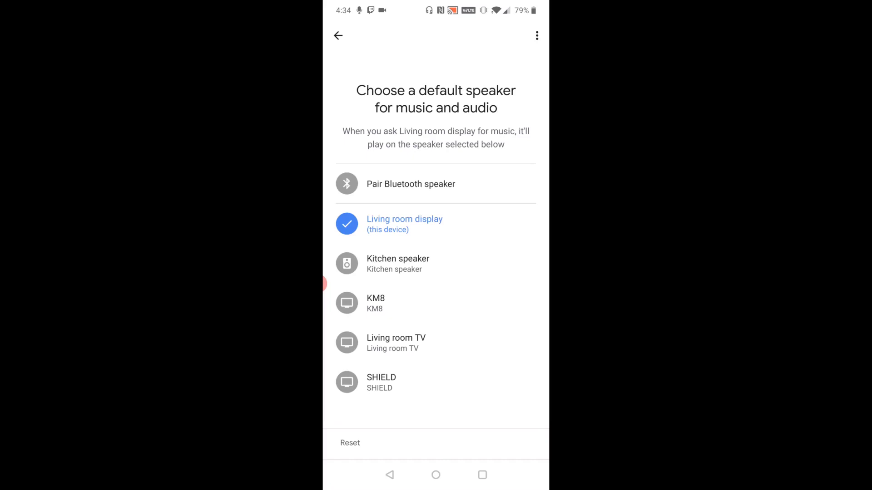
pyautogui.click(411, 184)
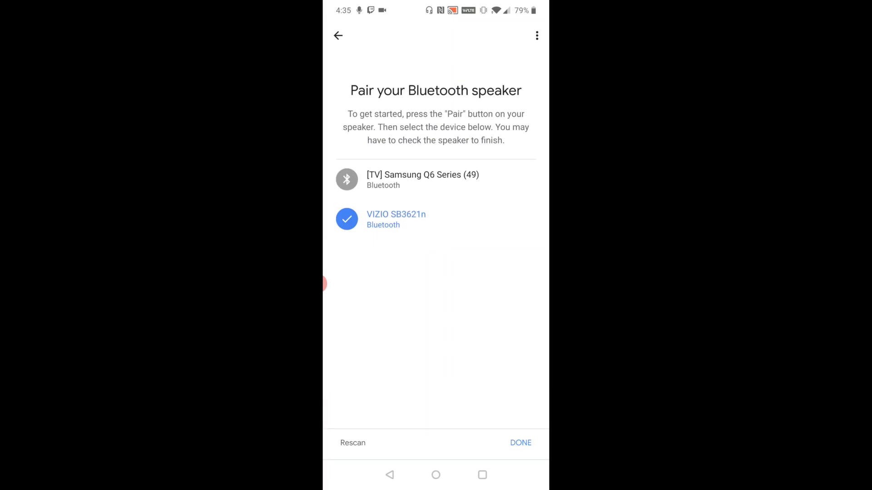
pyautogui.click(520, 443)
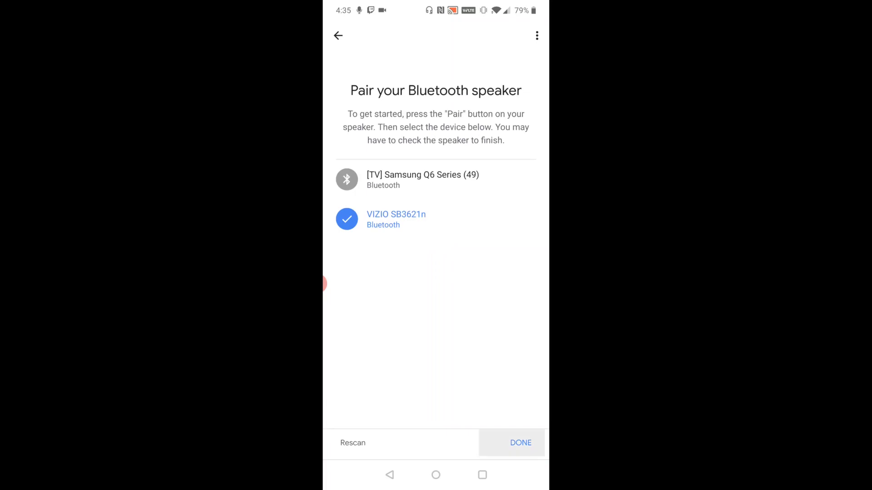
pyautogui.click(520, 443)
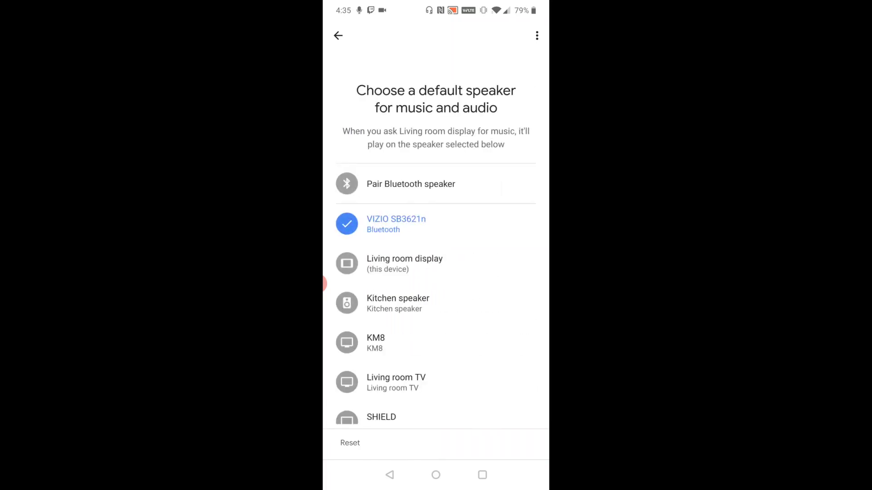
pyautogui.click(337, 36)
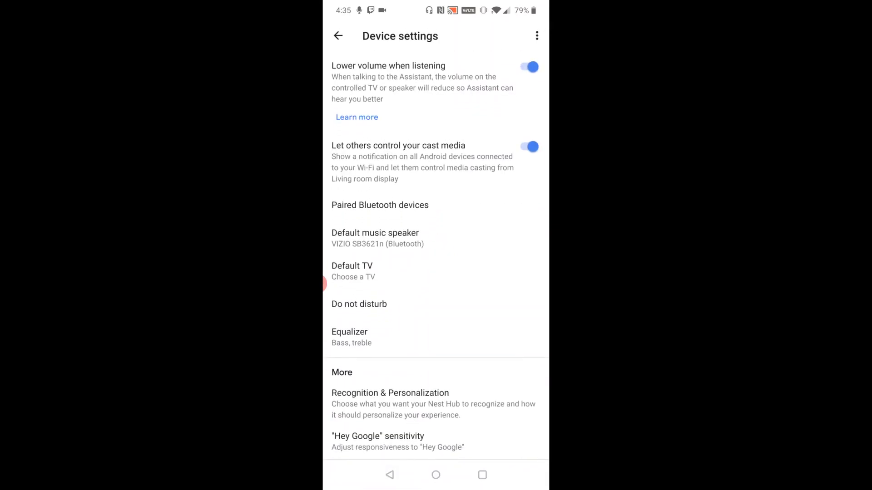
pyautogui.click(374, 238)
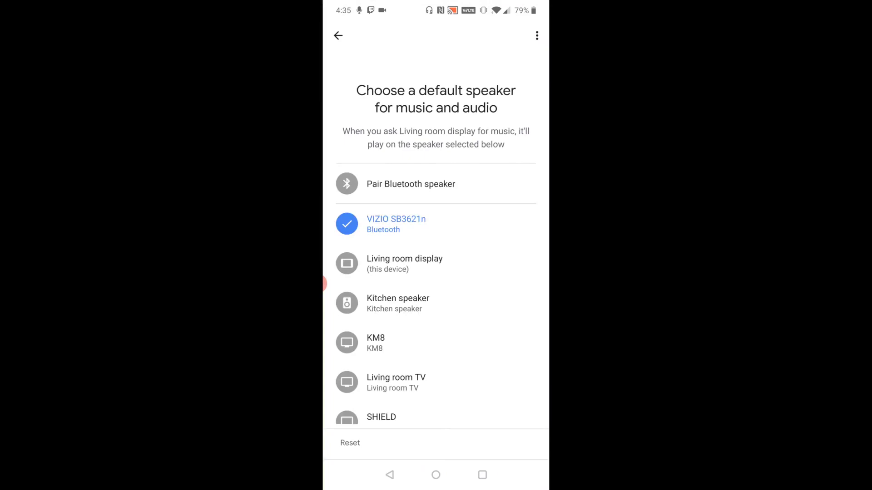
pyautogui.click(435, 263)
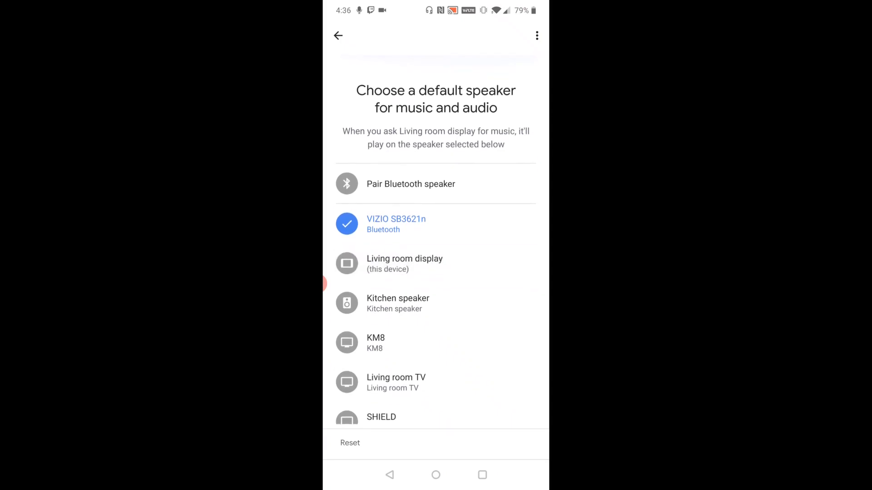
pyautogui.scroll(3)
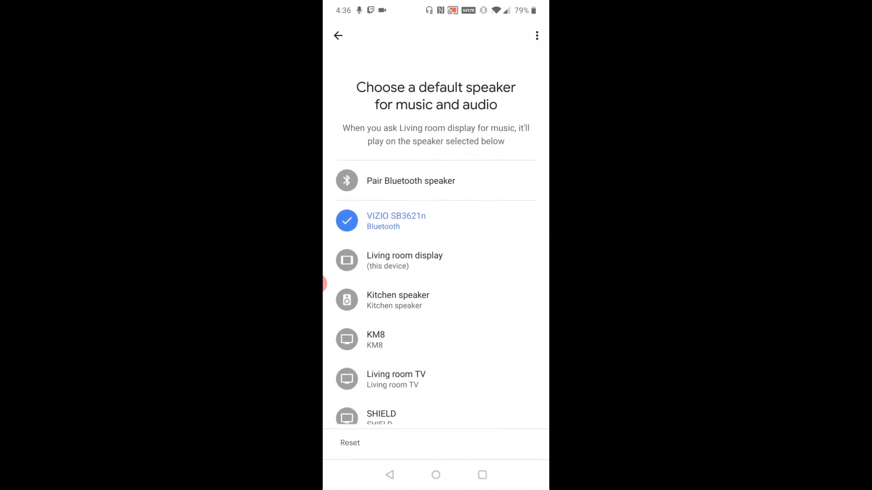